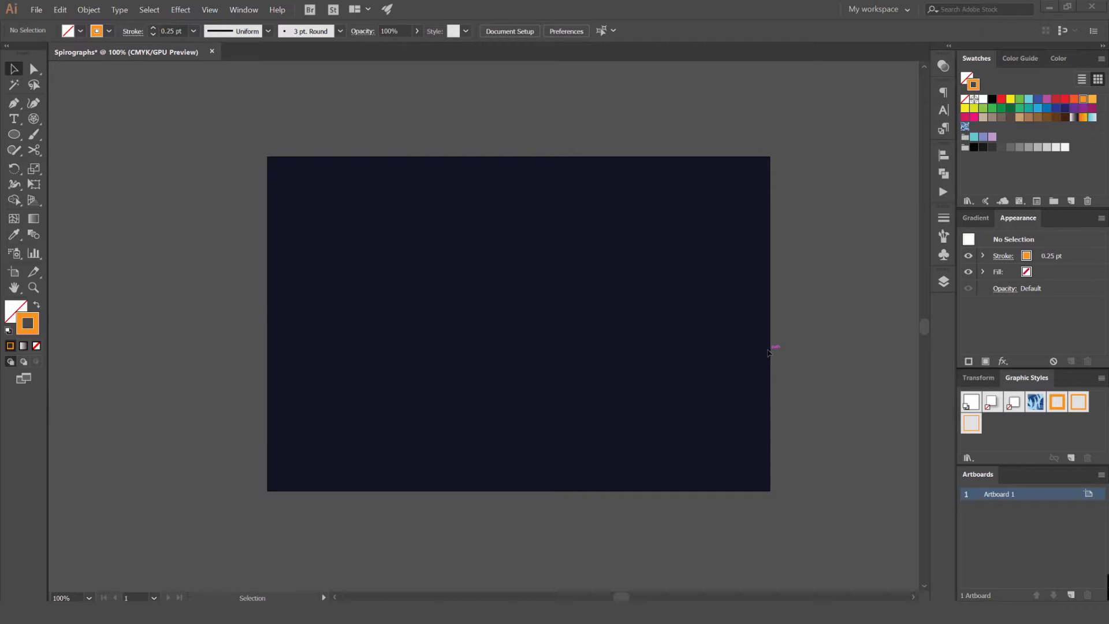
mouse_move(318, 286)
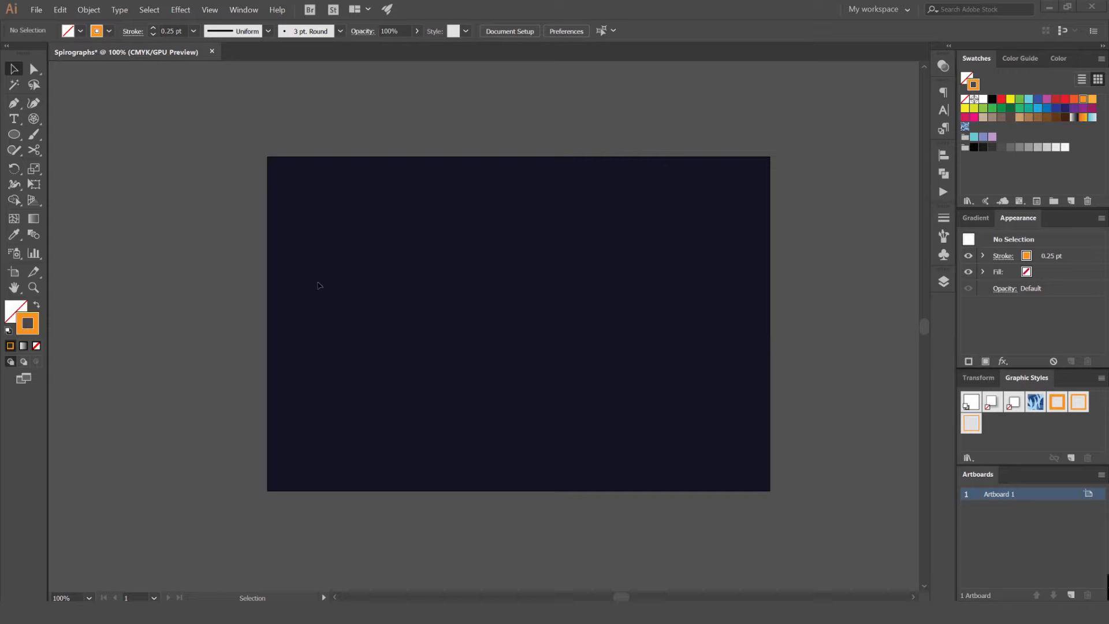
mouse_move(484, 197)
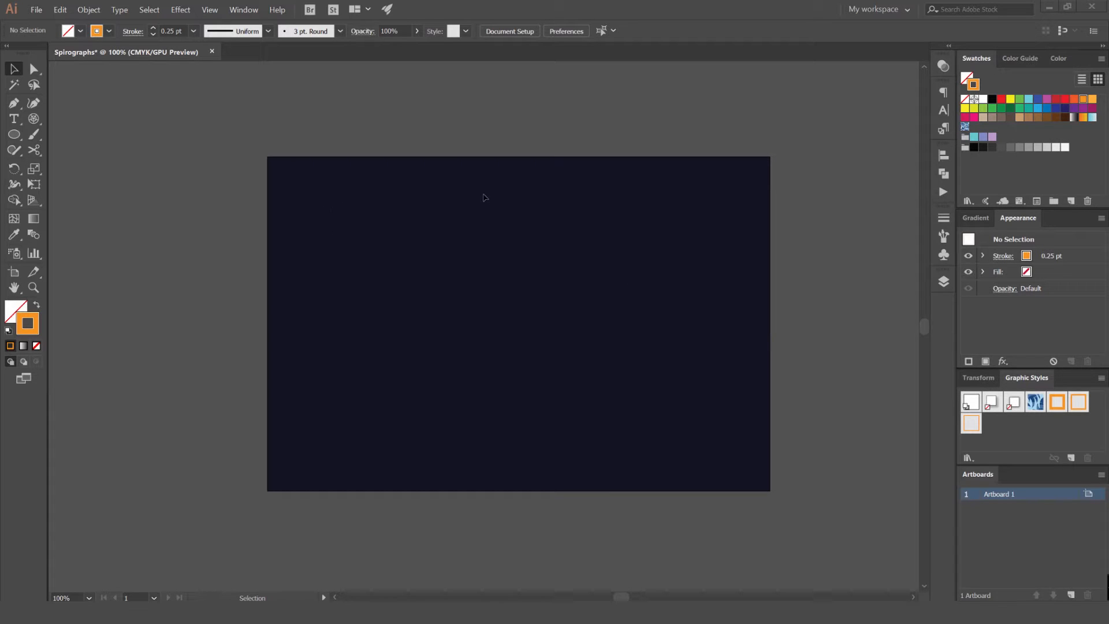
mouse_move(296, 191)
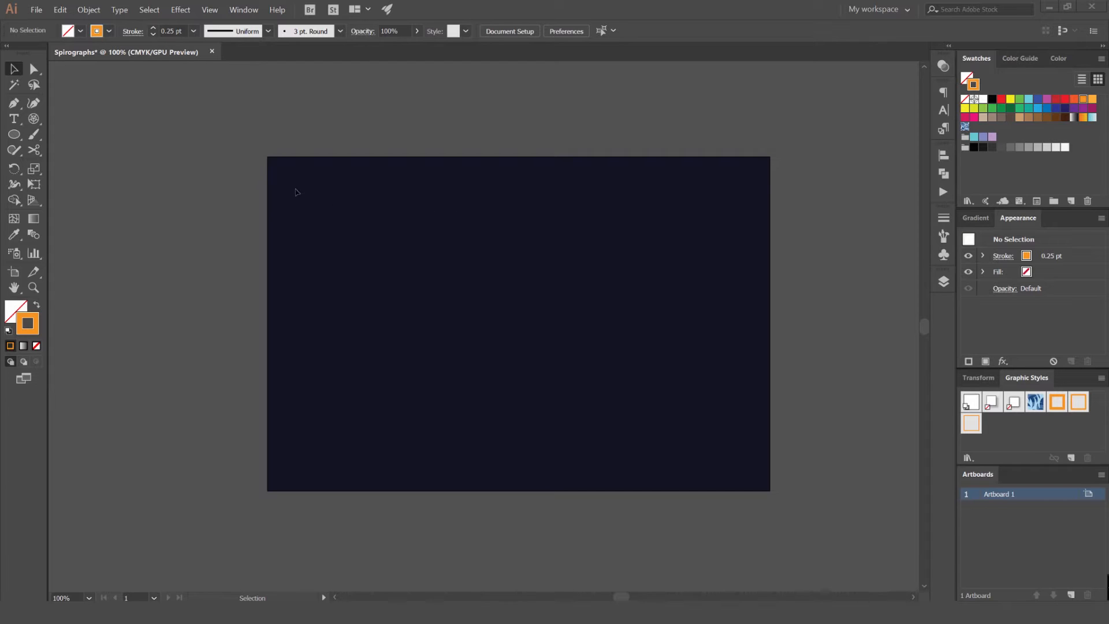
mouse_move(91, 158)
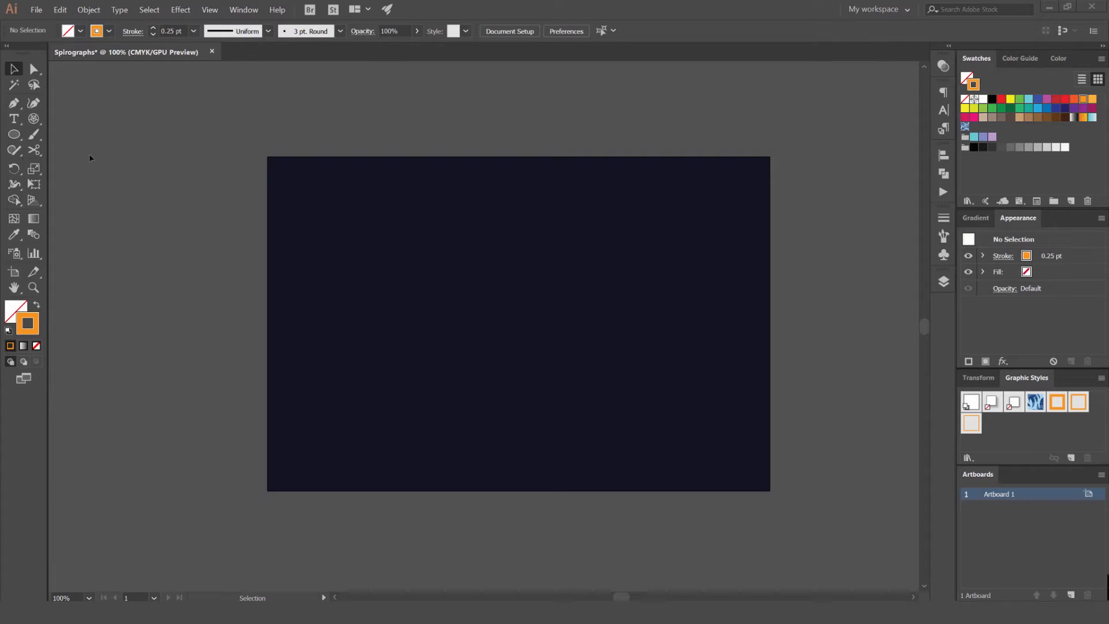
mouse_move(13, 134)
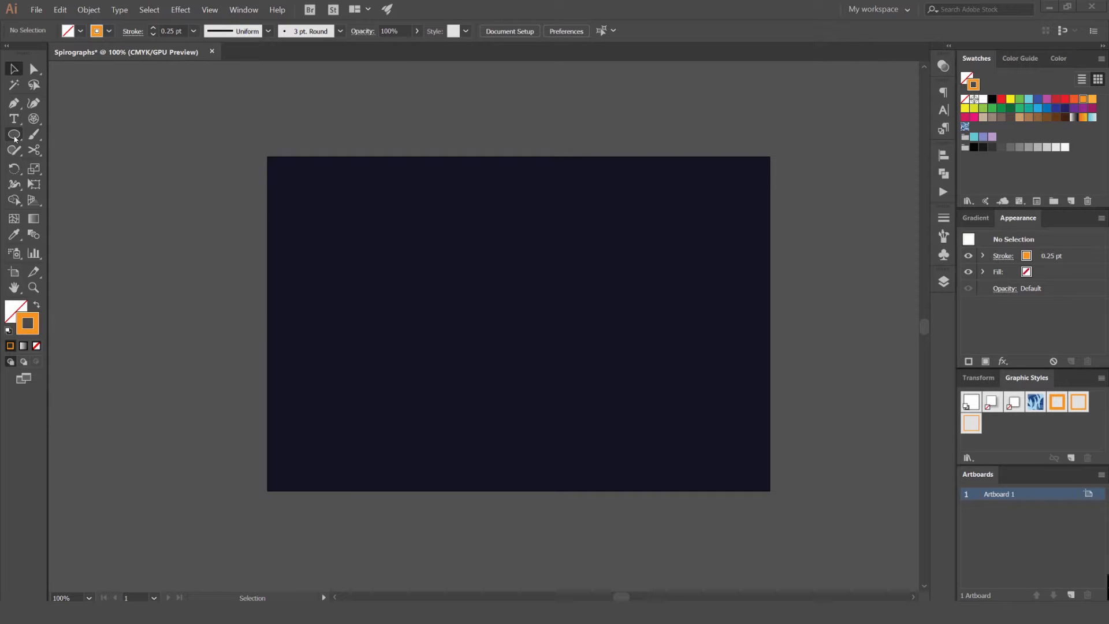
Choose the Ellipse Tool and draw nested orange ellipses from the centre at 0.75 pt
click(13, 134)
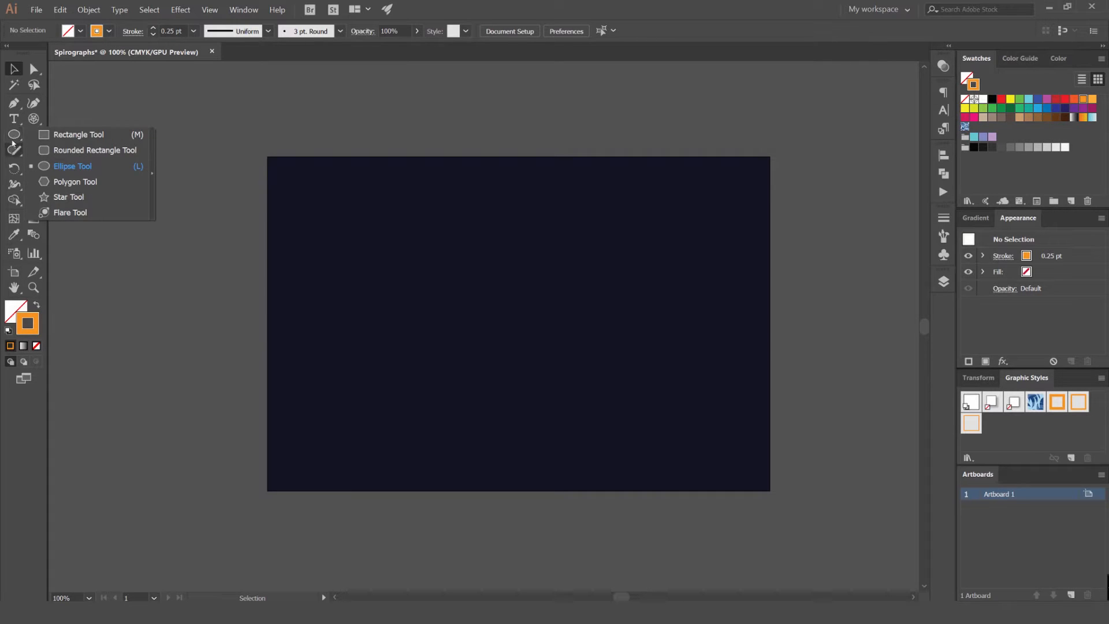
mouse_move(79, 135)
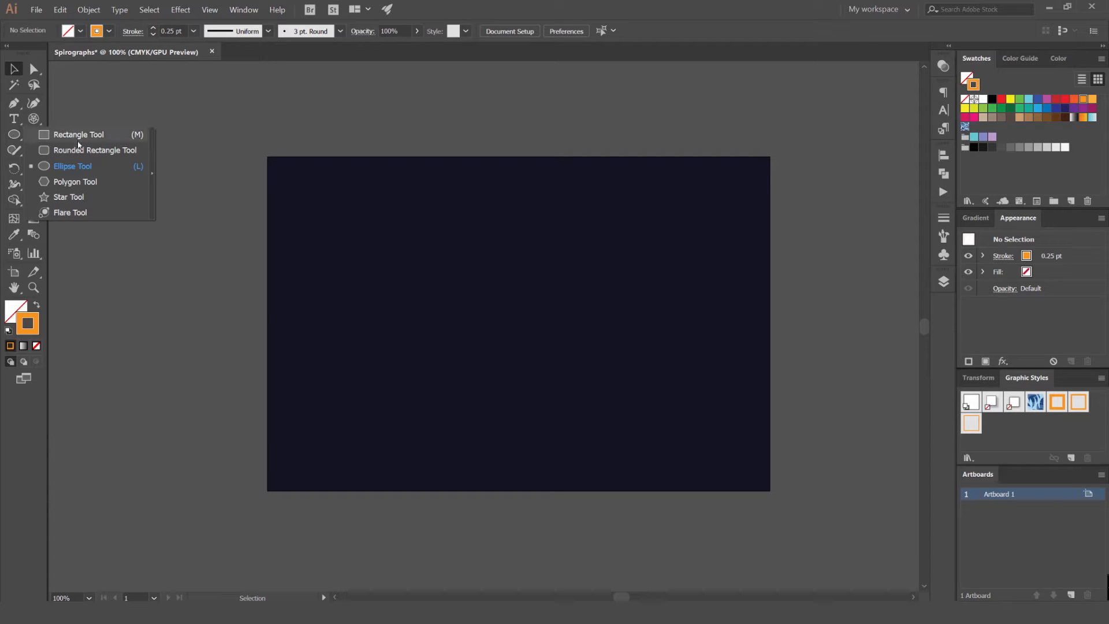
mouse_move(94, 153)
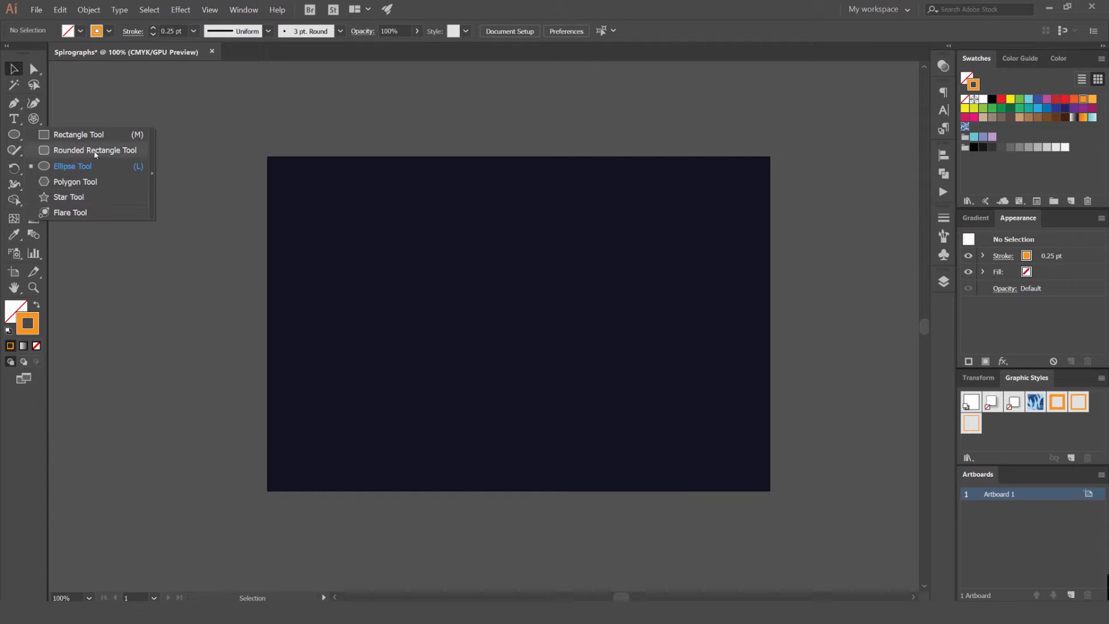
mouse_move(80, 168)
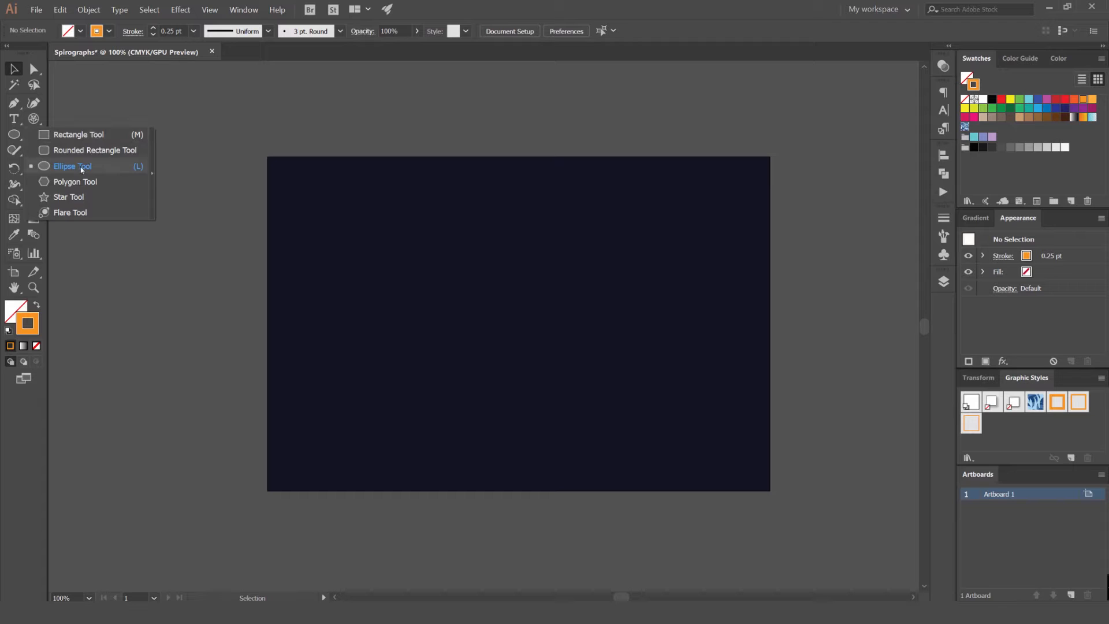
click(72, 166)
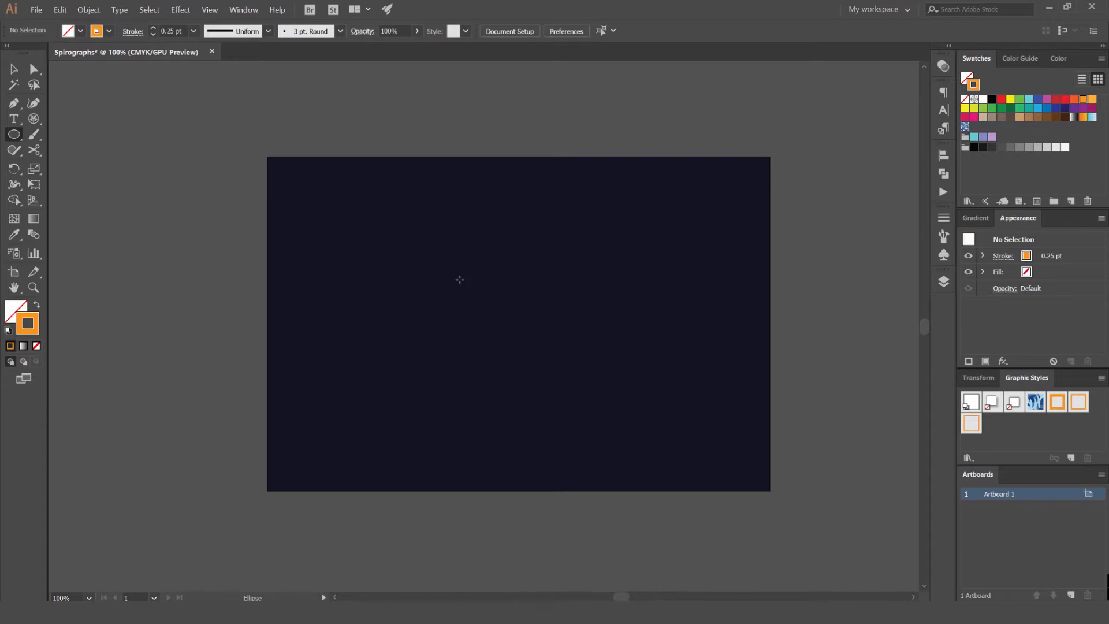
mouse_move(464, 277)
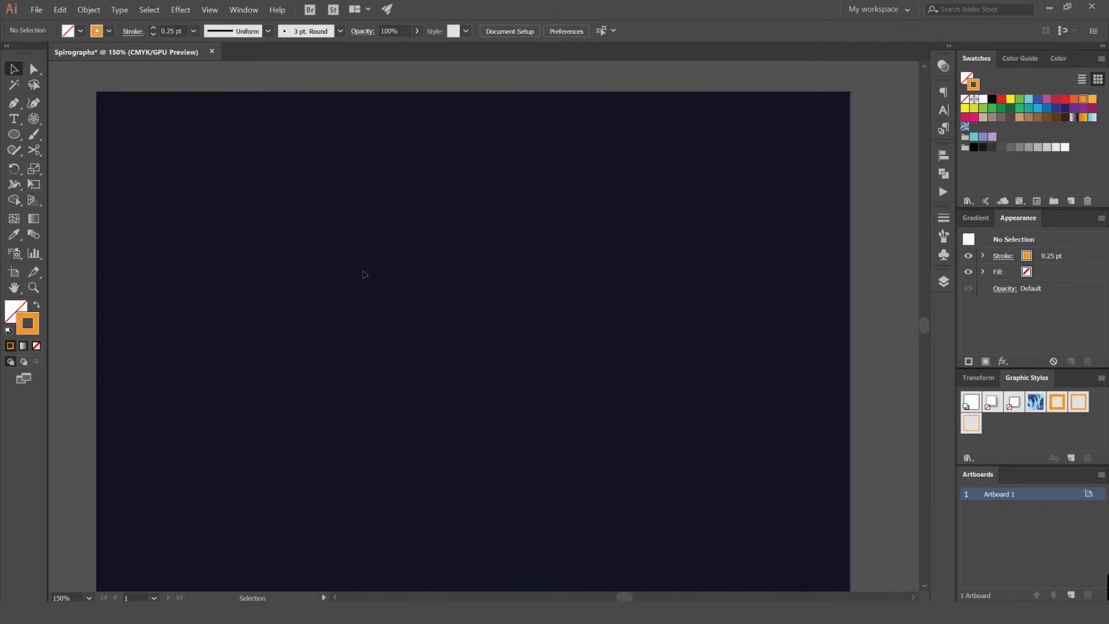
click(13, 134)
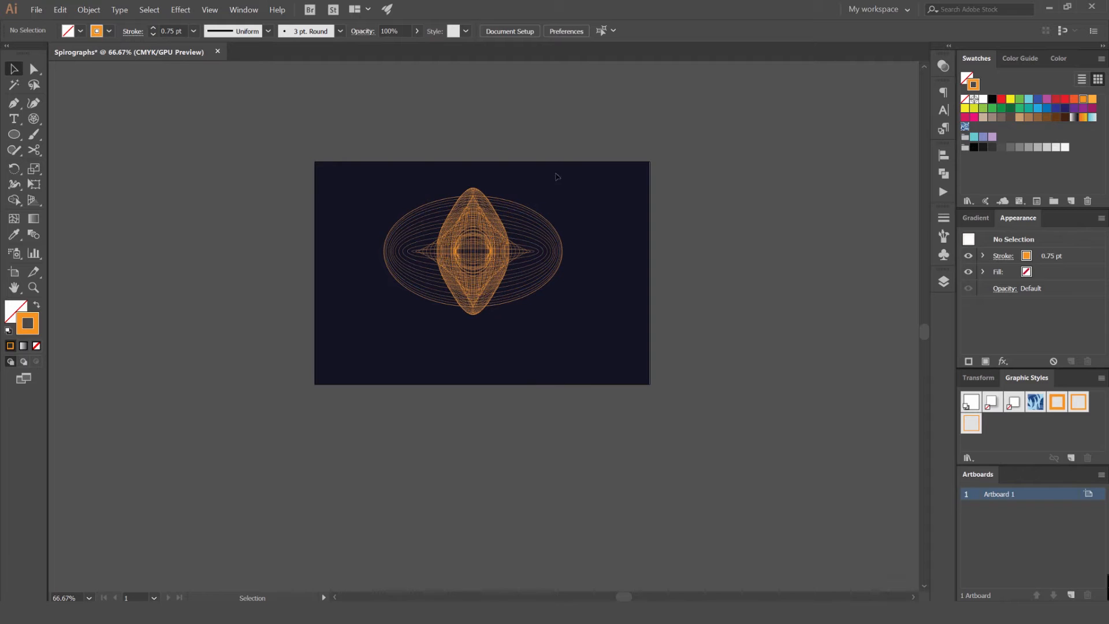
Replace the ellipses with a twisting orange star spirograph drawn with the Star Tool
click(13, 135)
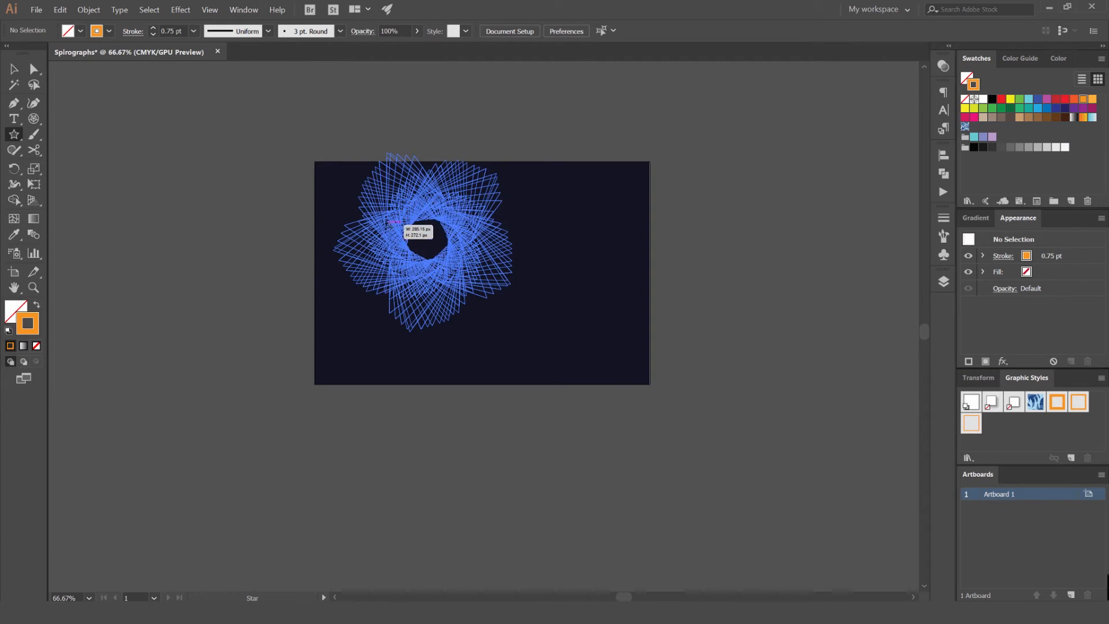
click(424, 248)
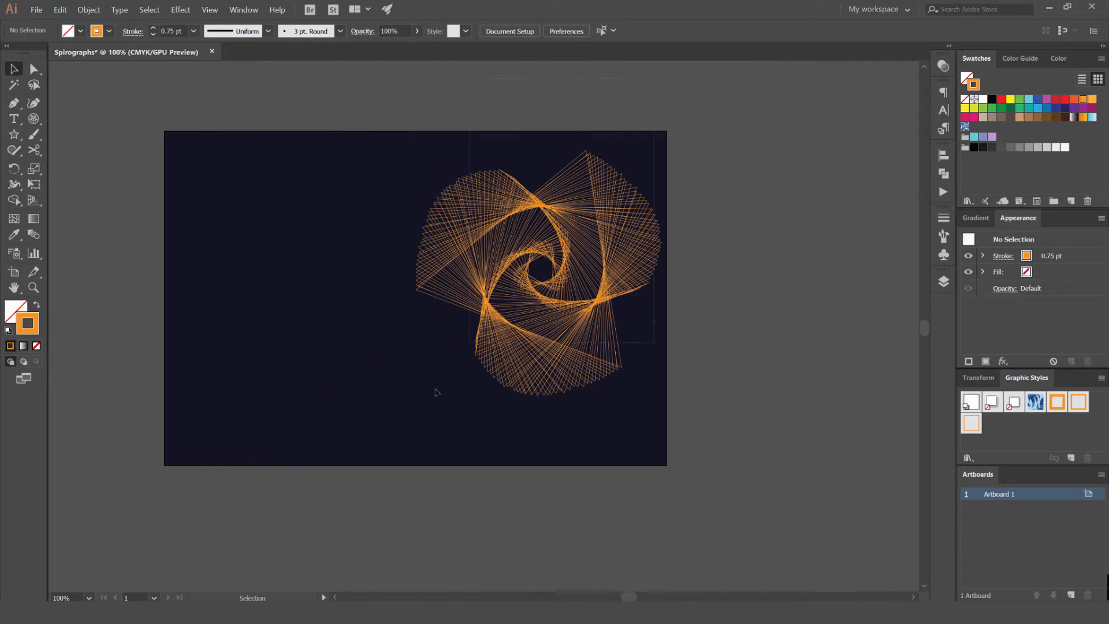
Open the Stroke panel via Window and recolour the star spiral green at 0.5 pt
click(538, 276)
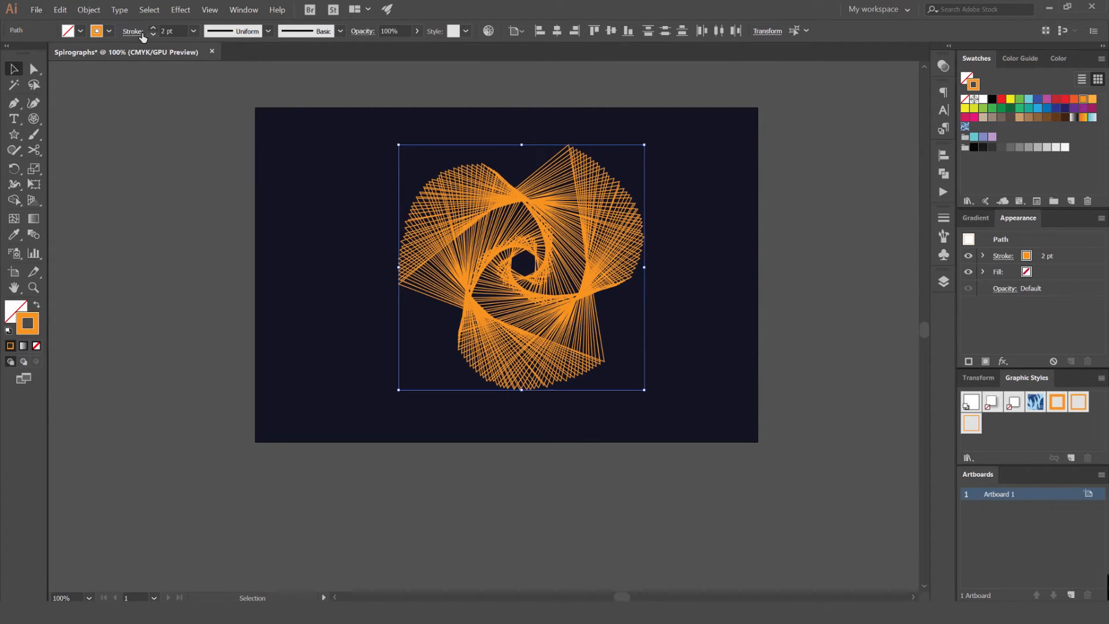
click(243, 9)
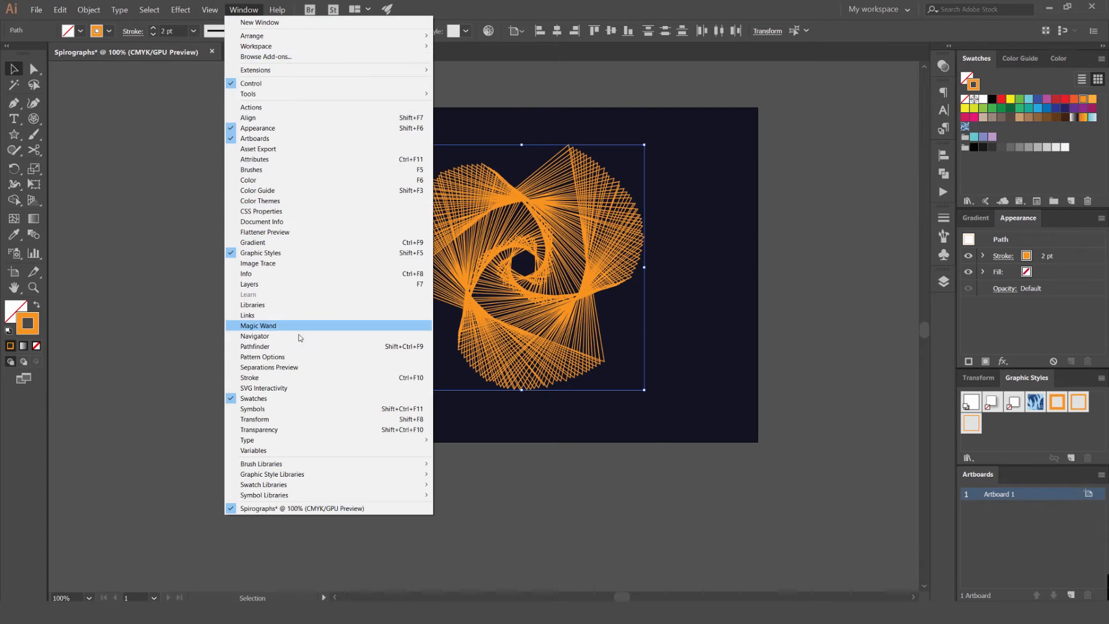
click(249, 381)
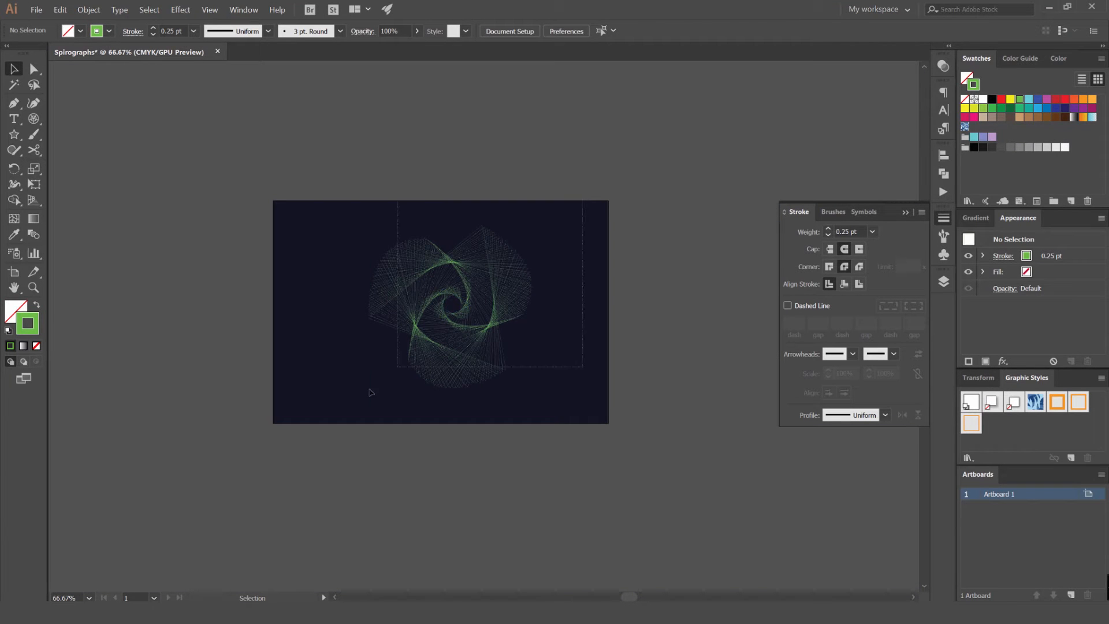
click(439, 312)
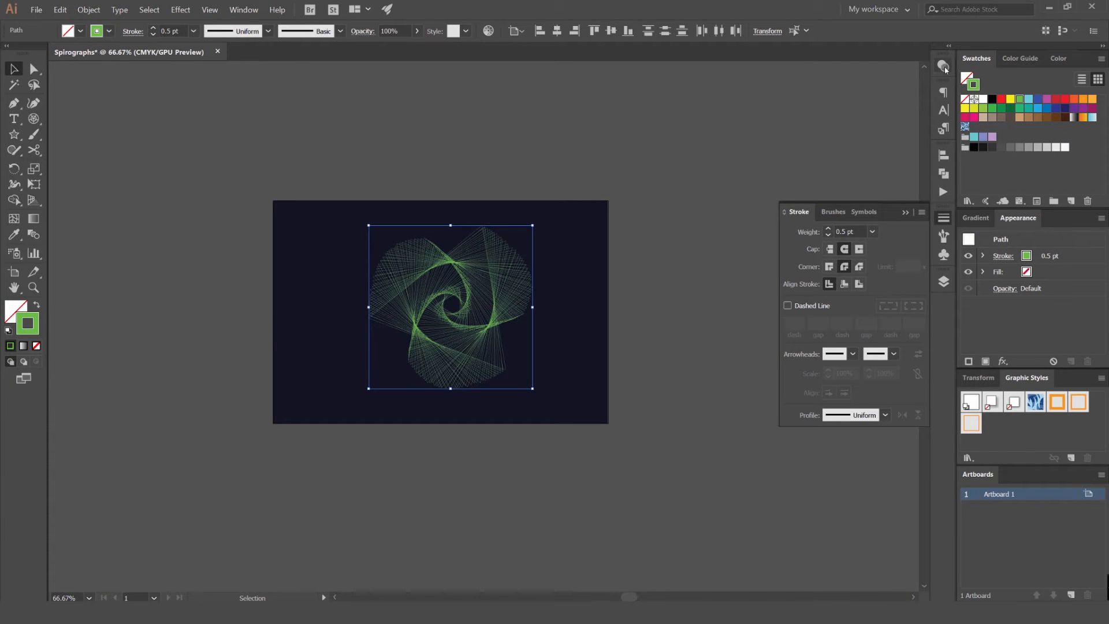
Try Multiply, Lighten and Screen blend modes on the star spirograph
click(243, 9)
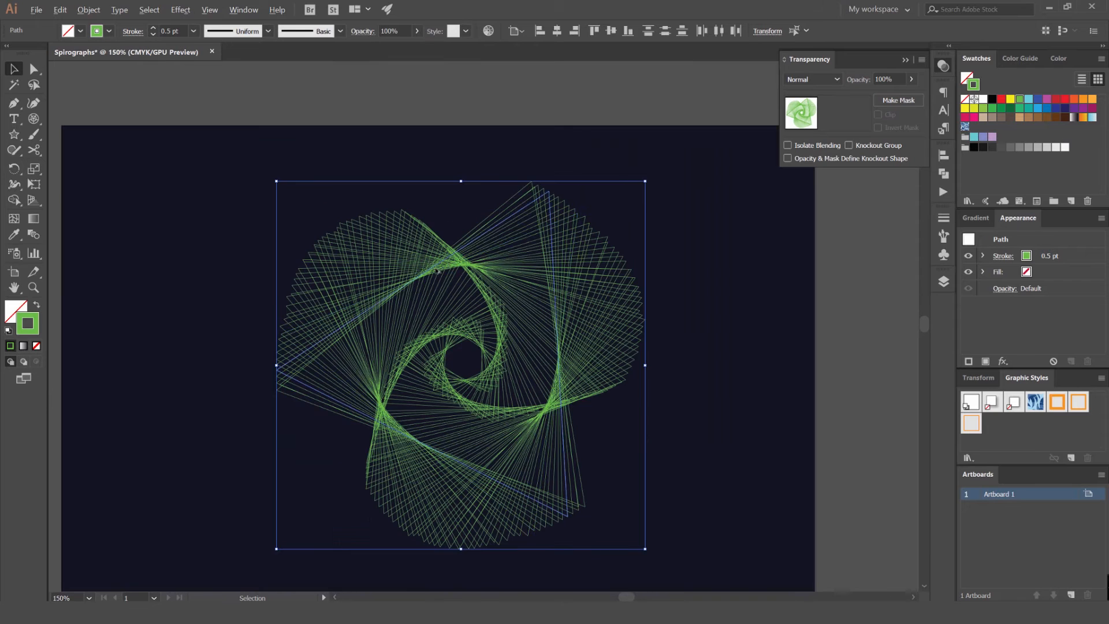
click(811, 79)
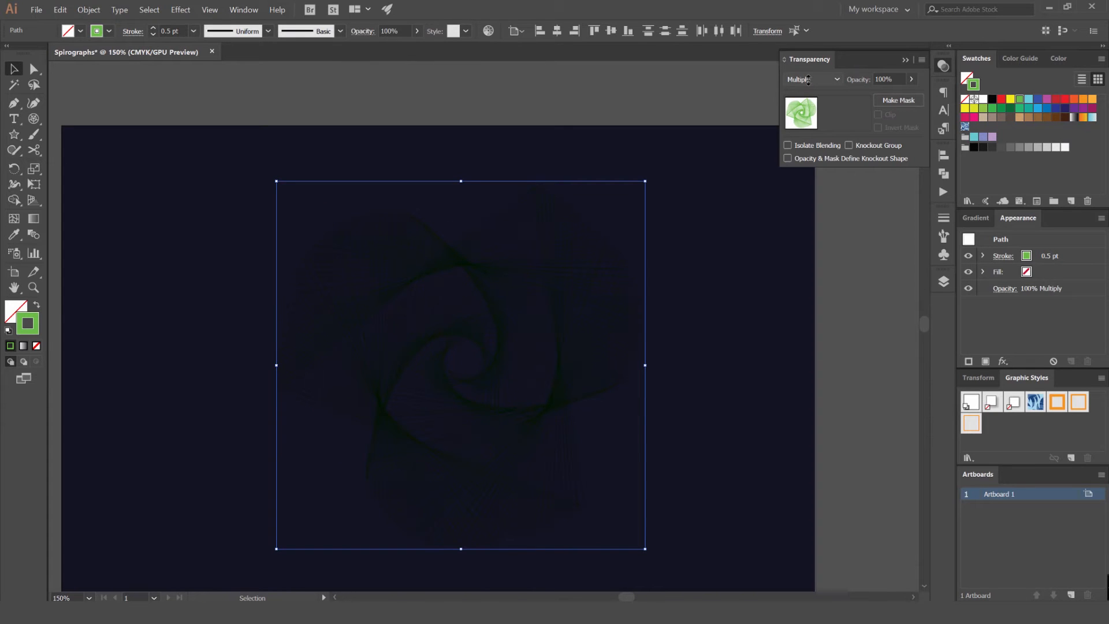
click(812, 79)
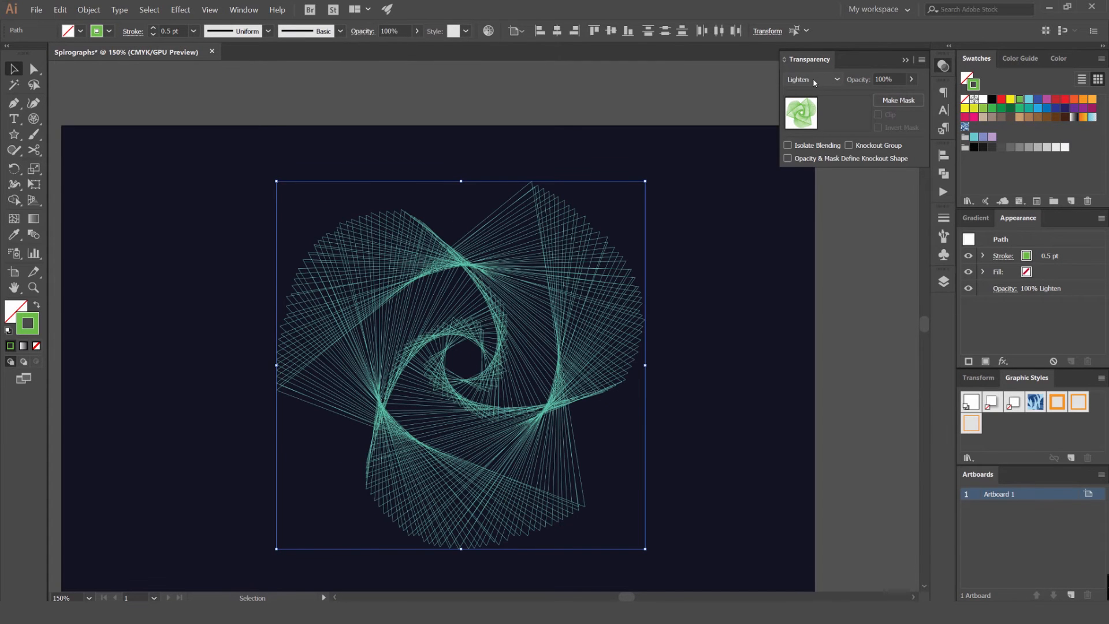
click(813, 78)
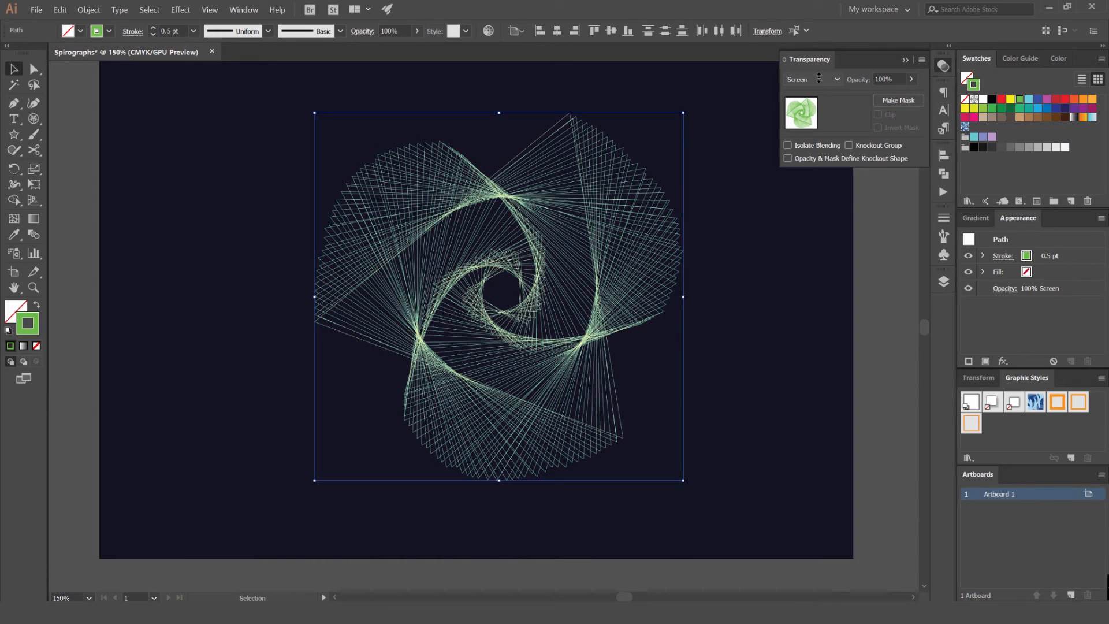
Try Overlay and Difference, then return the spirograph to Normal blending
click(811, 78)
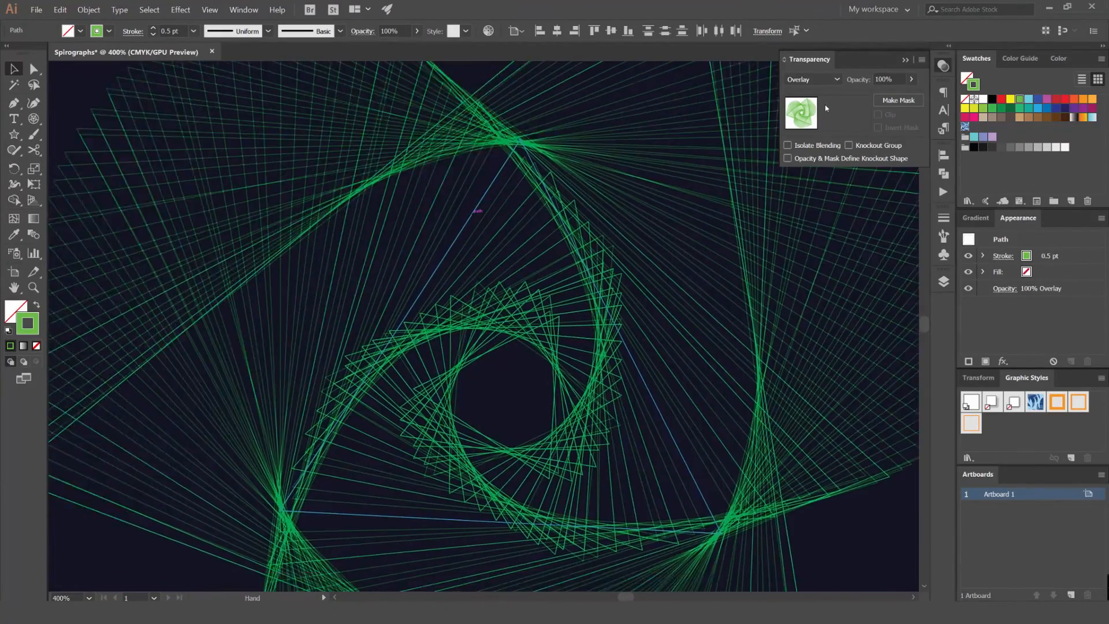
click(810, 80)
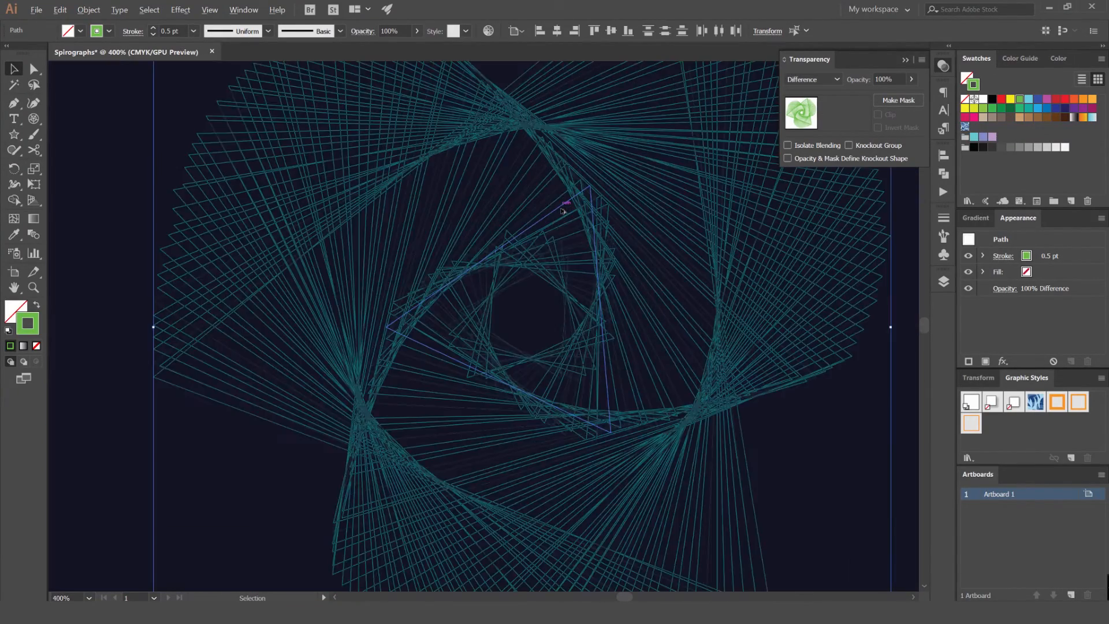
click(811, 79)
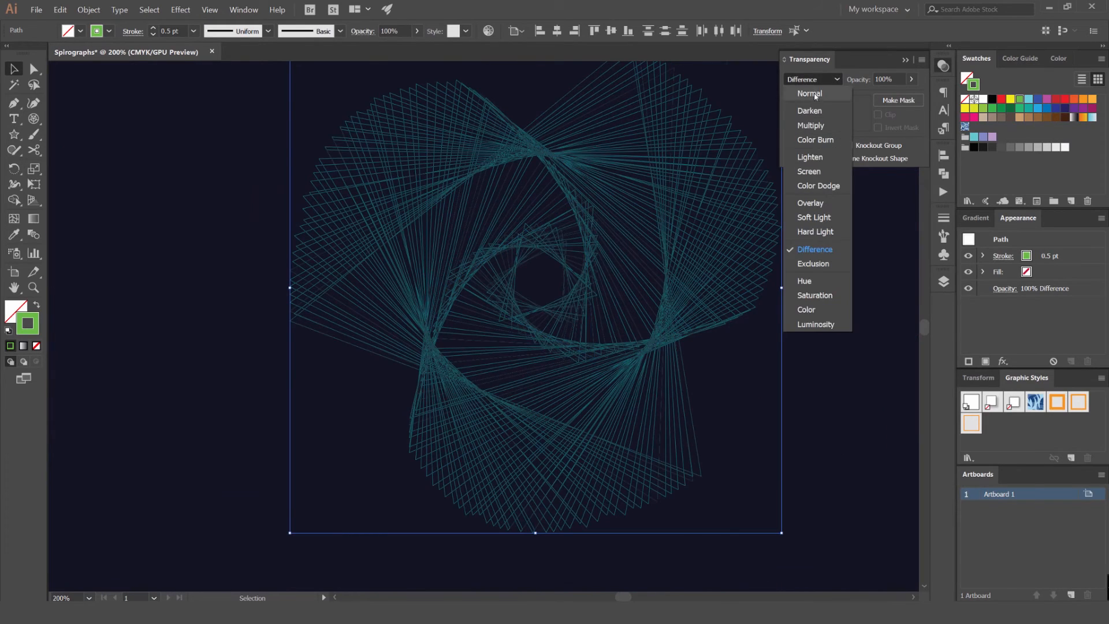
click(809, 93)
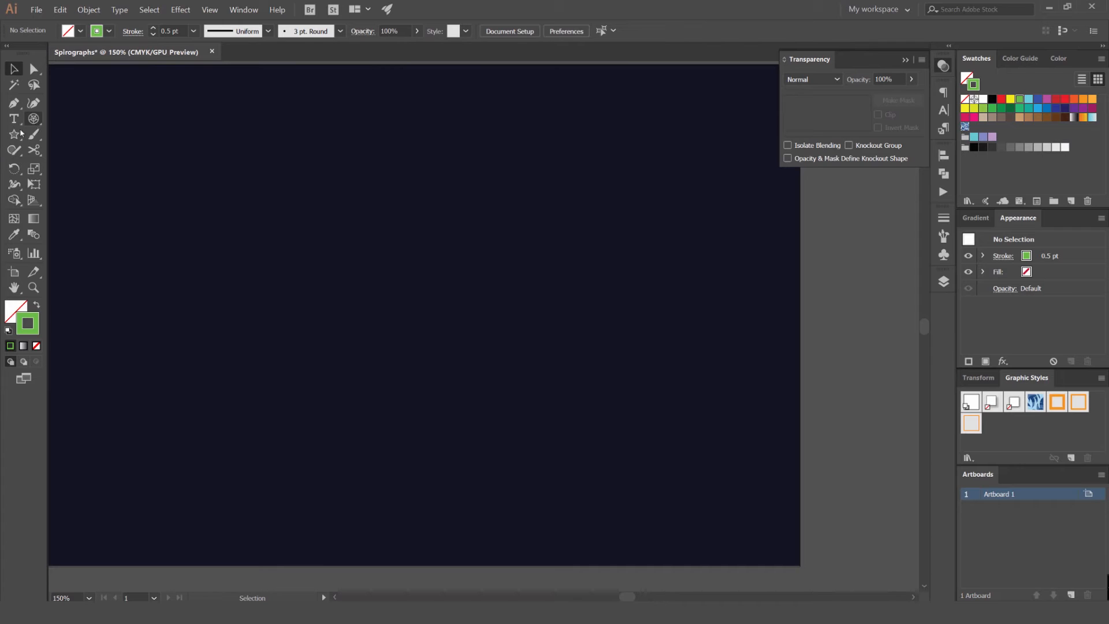
click(13, 133)
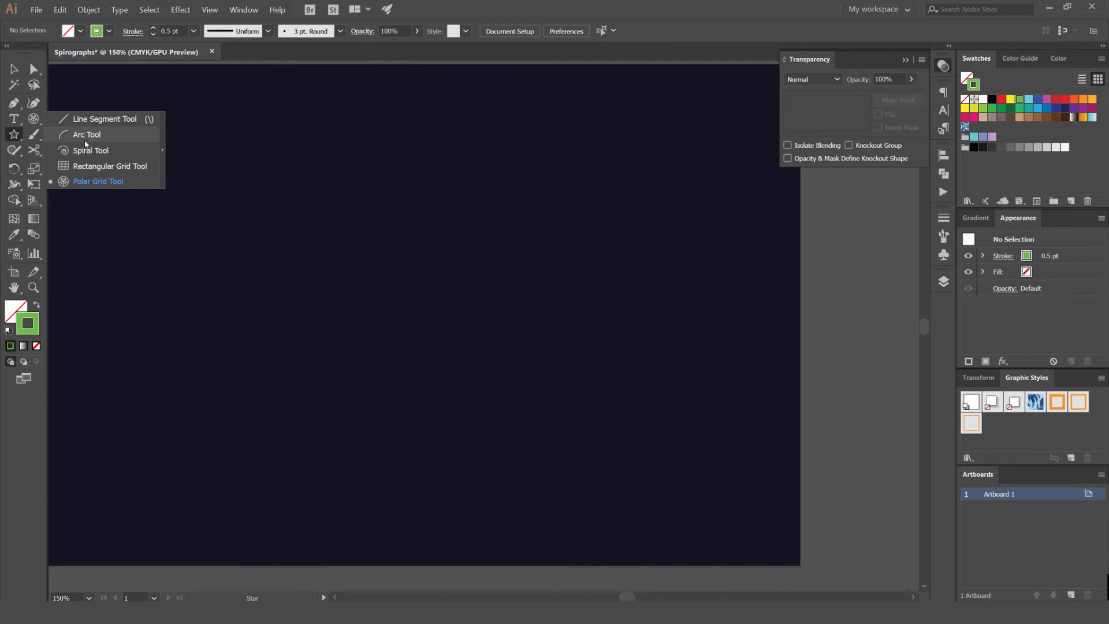
mouse_move(109, 166)
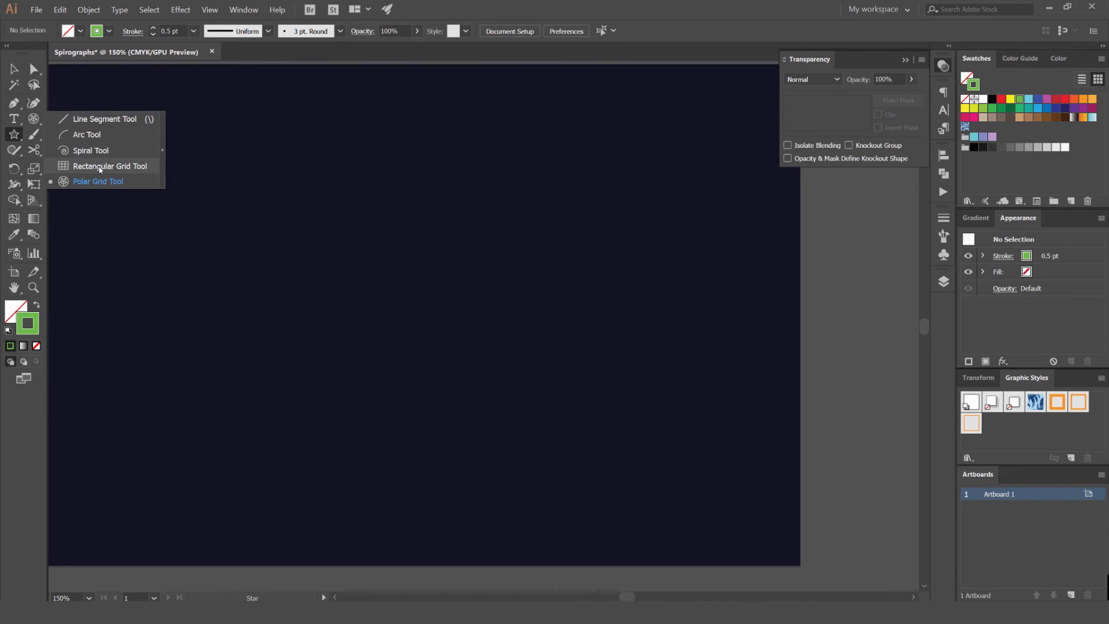
click(98, 181)
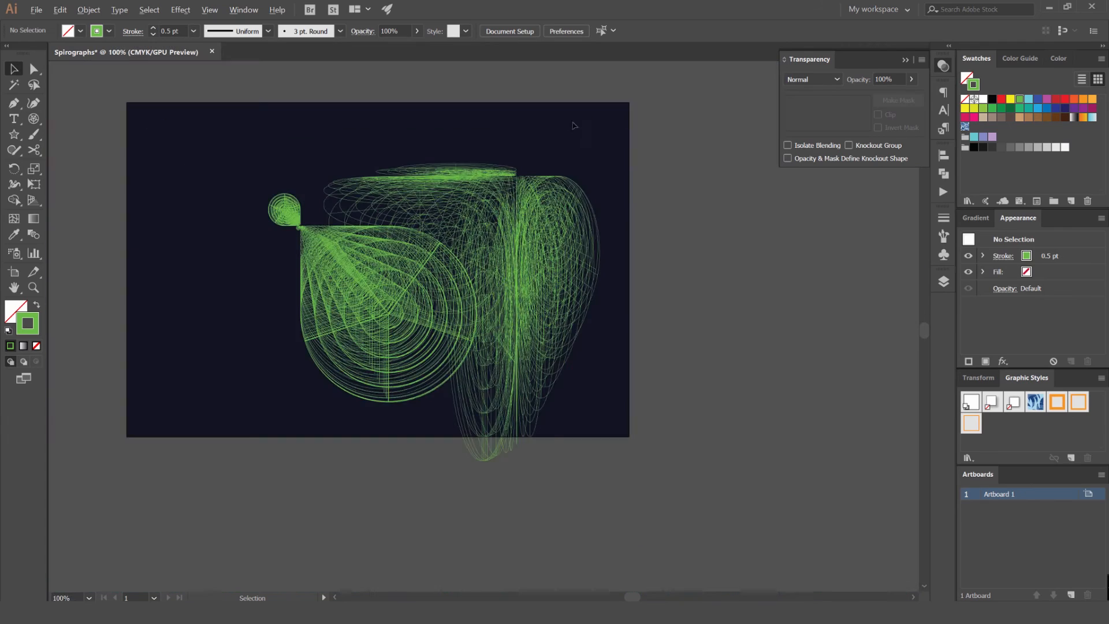
click(32, 119)
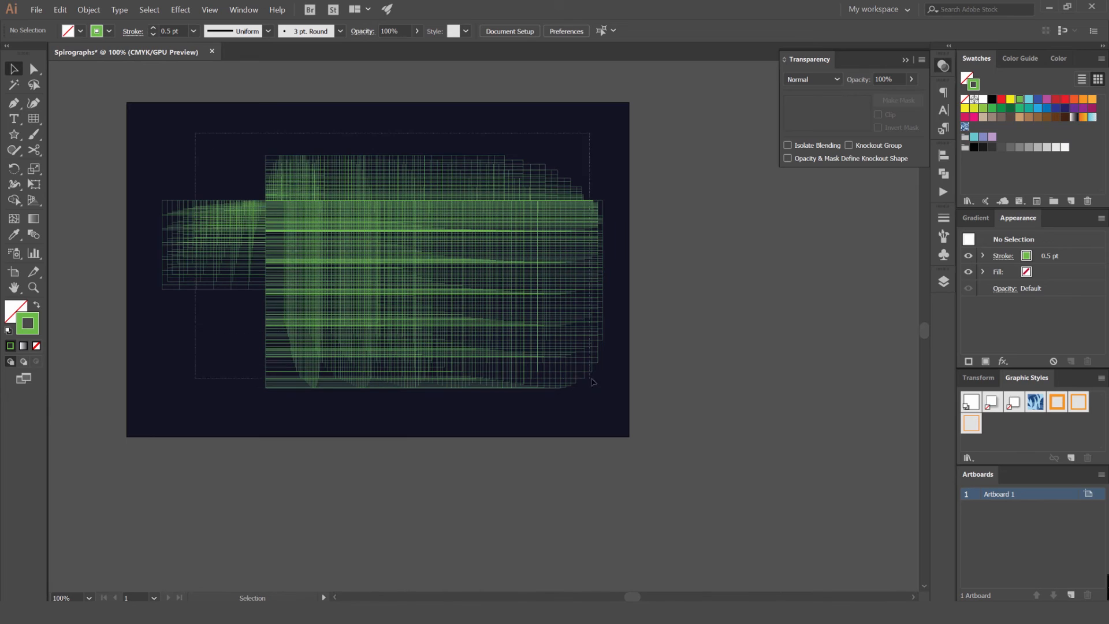
click(32, 119)
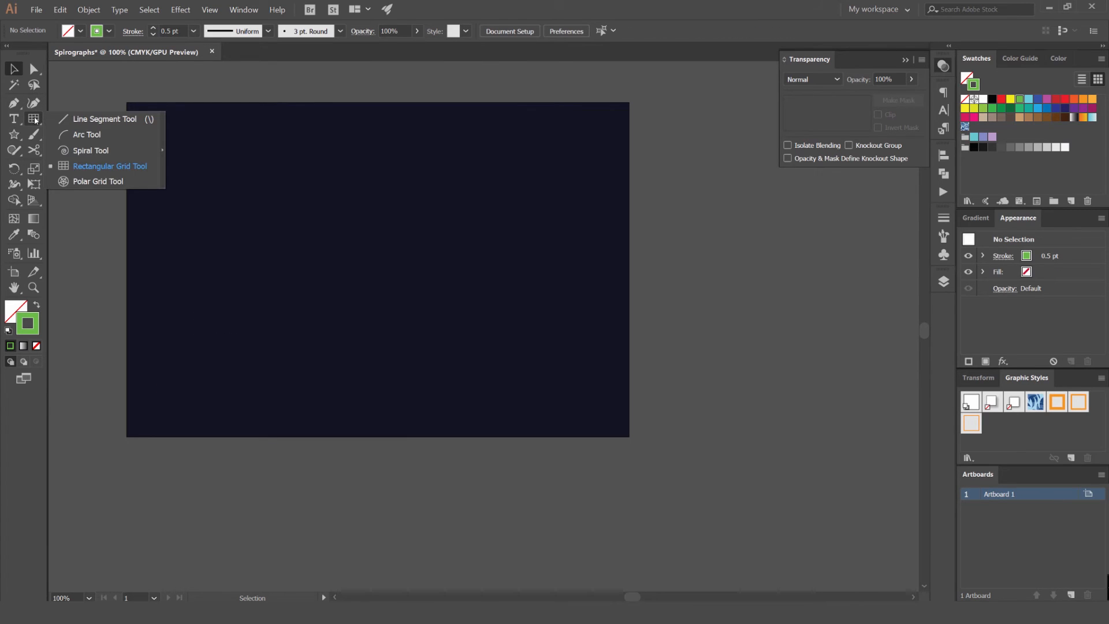
Drag out a crossing fan of thin green arcs with the Arc Tool
click(91, 150)
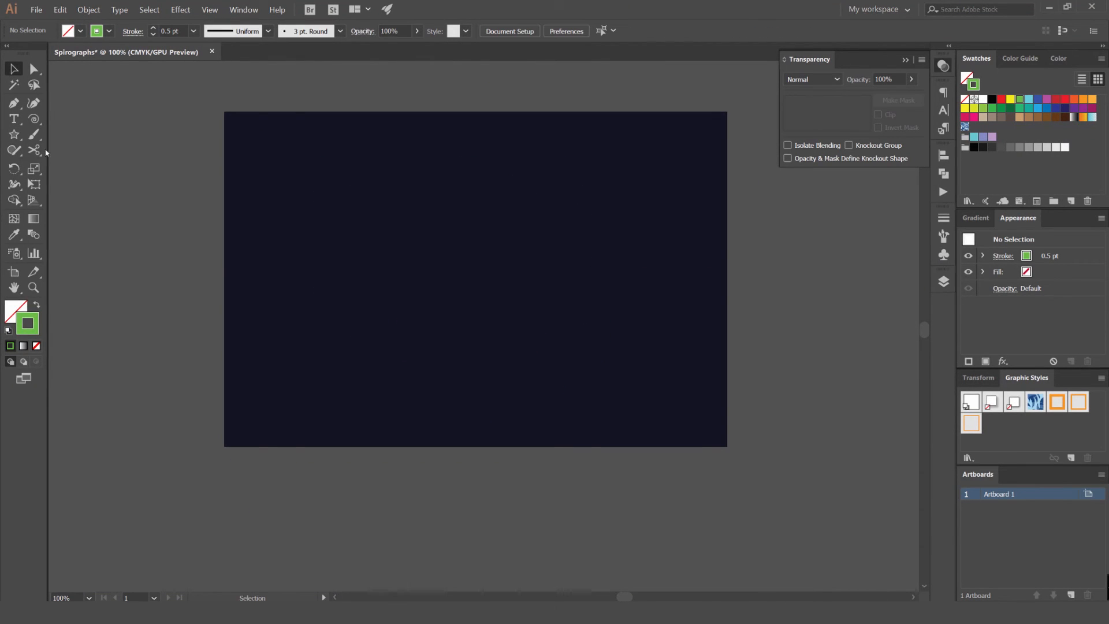
drag(395, 215, 460, 321)
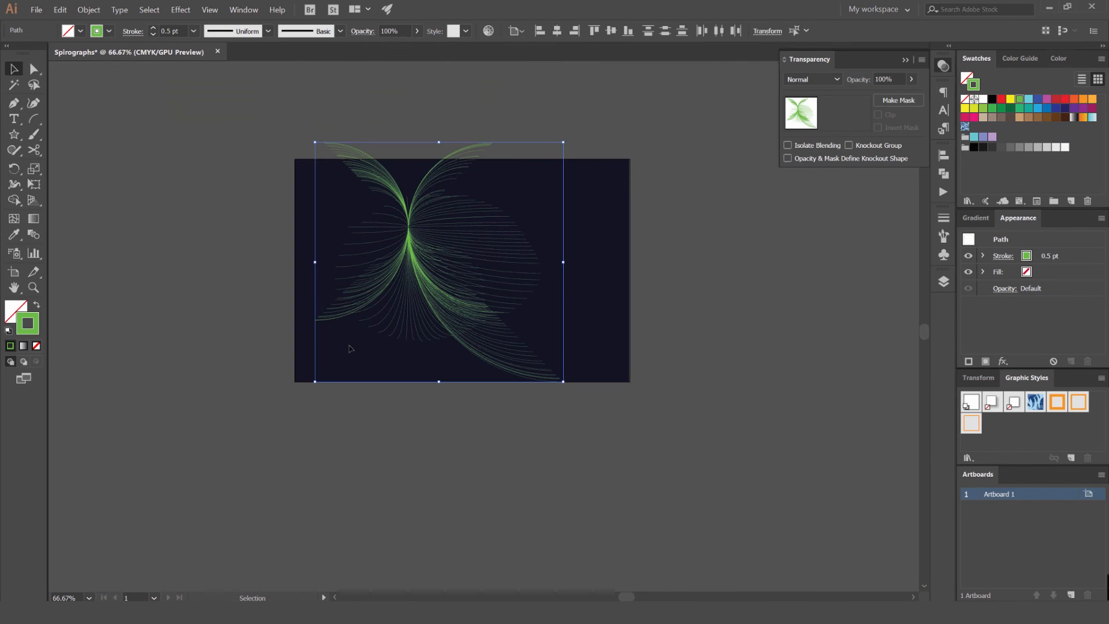
Select the green arc fan and delete it
click(438, 265)
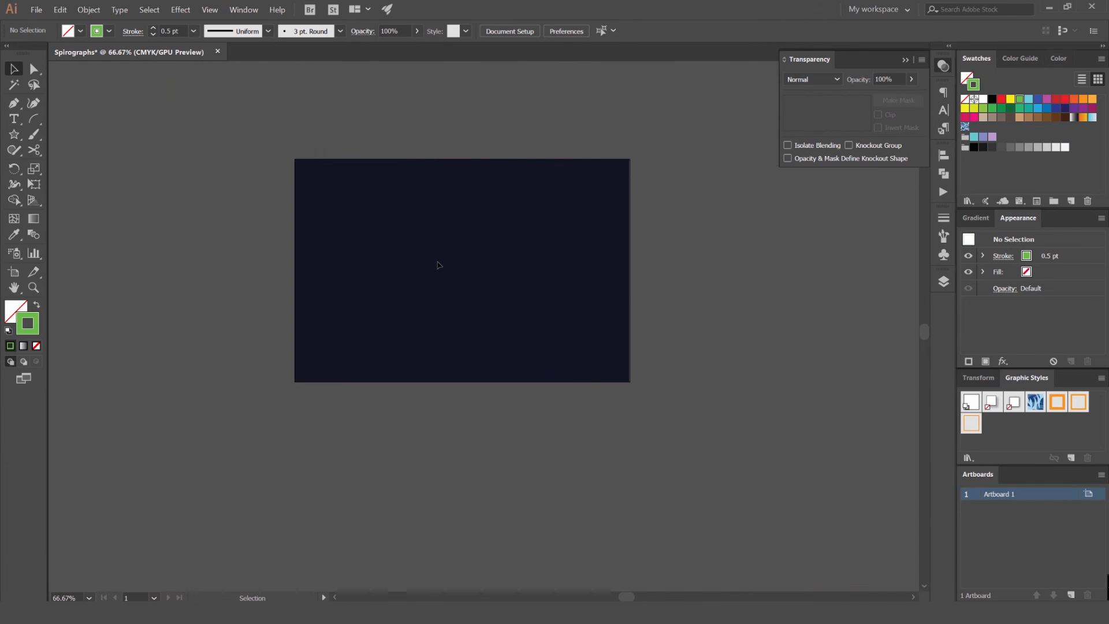
mouse_move(33, 120)
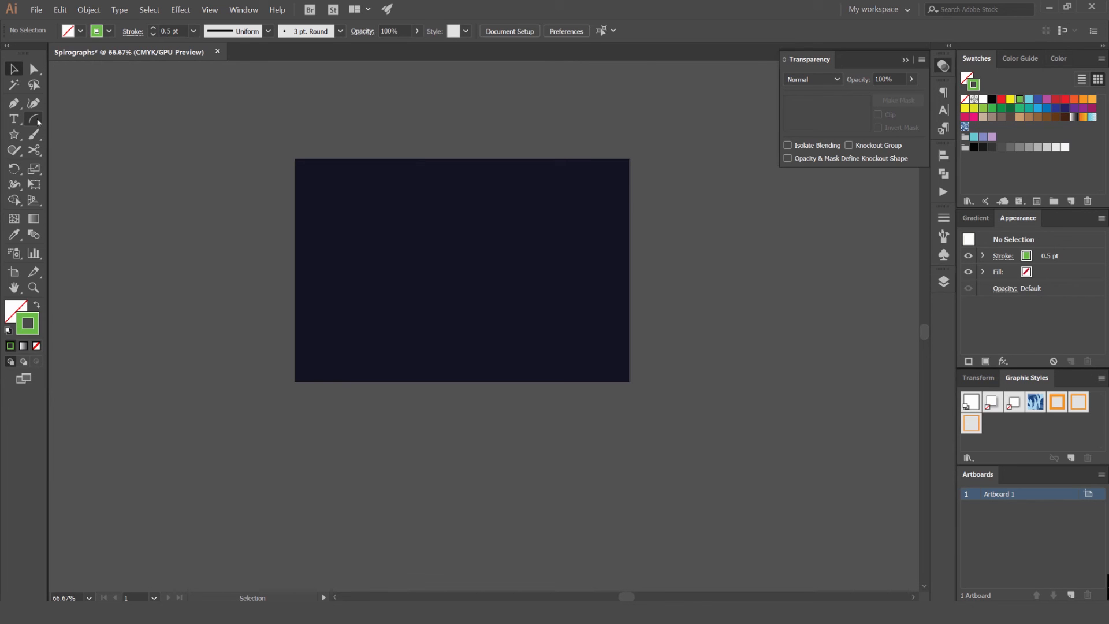
mouse_move(204, 172)
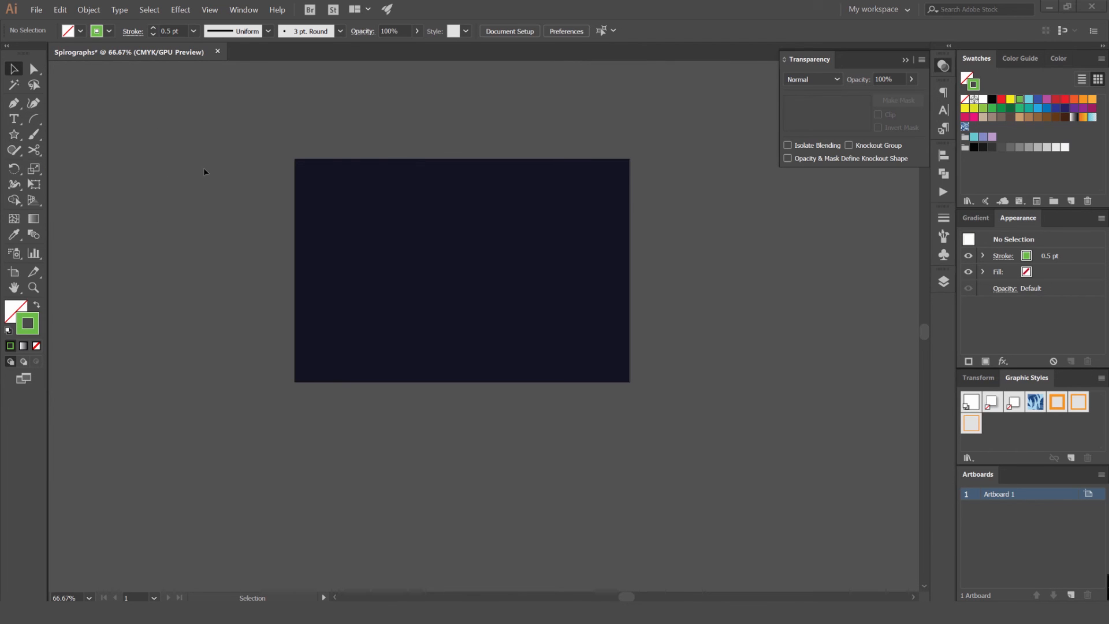